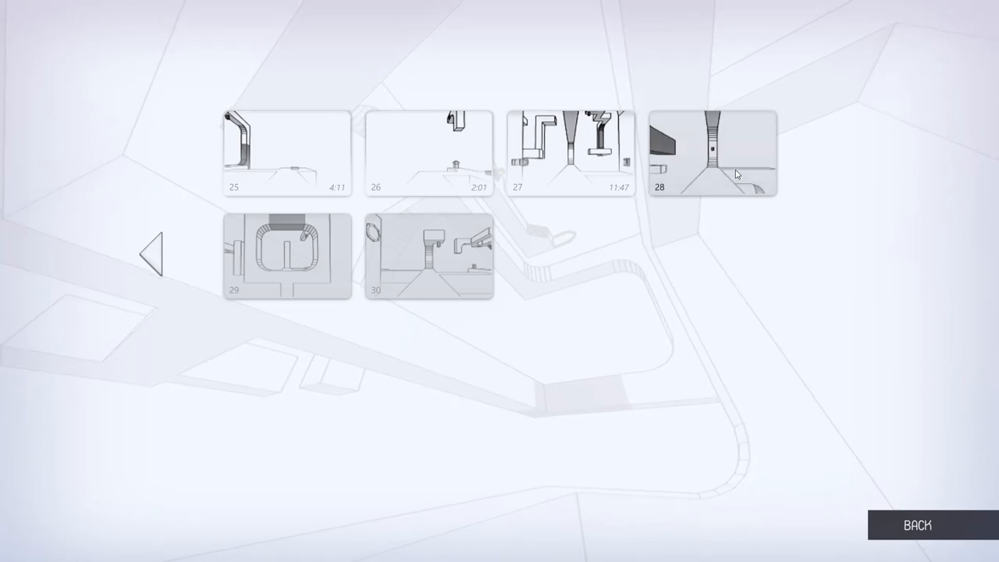
- Start level 28 from the level-select grid
left_click(711, 150)
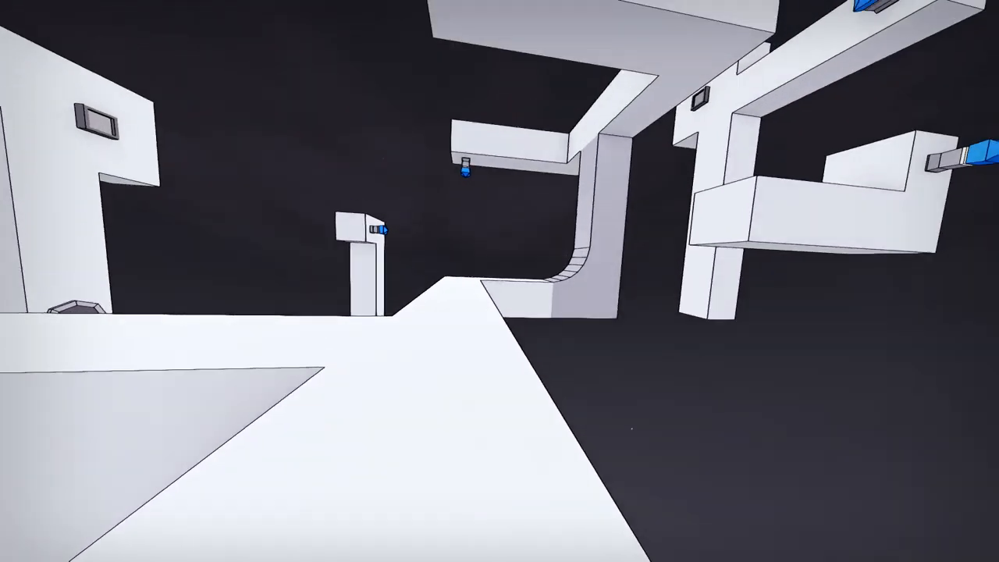
mouse_move(499, 281)
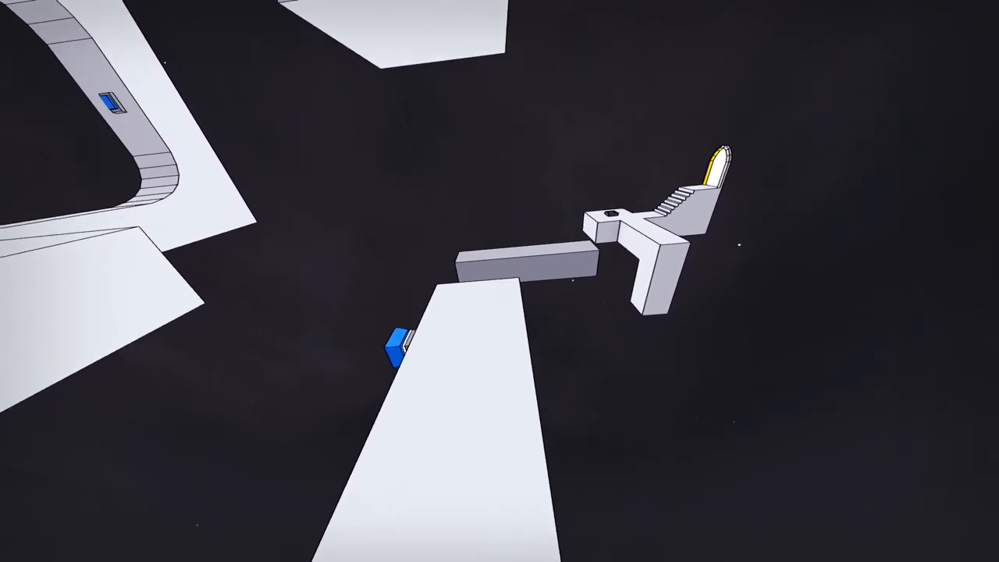
- Pause level 28 mid-run, leaving the pause menu open at 4:26
key("Escape")
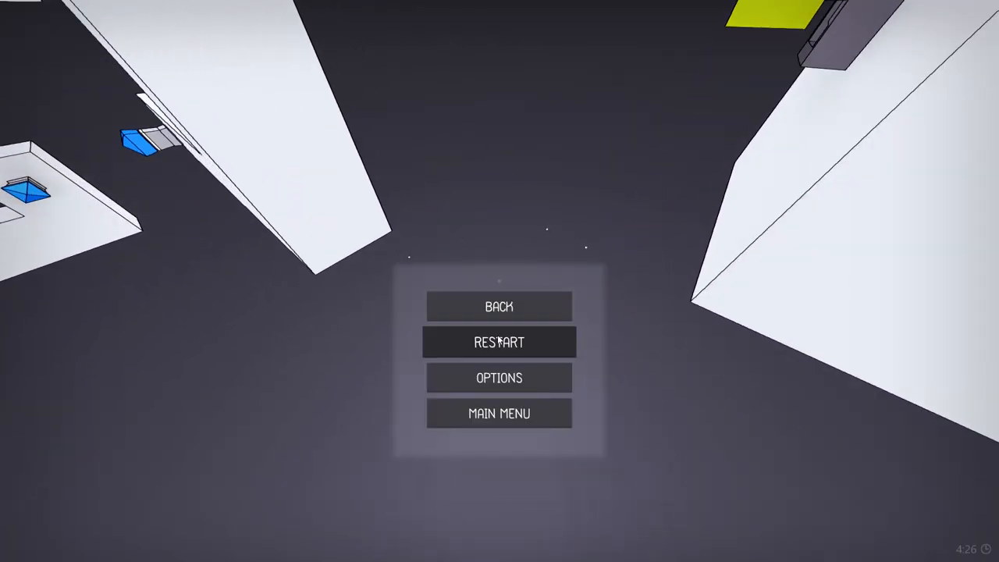
left_click(499, 341)
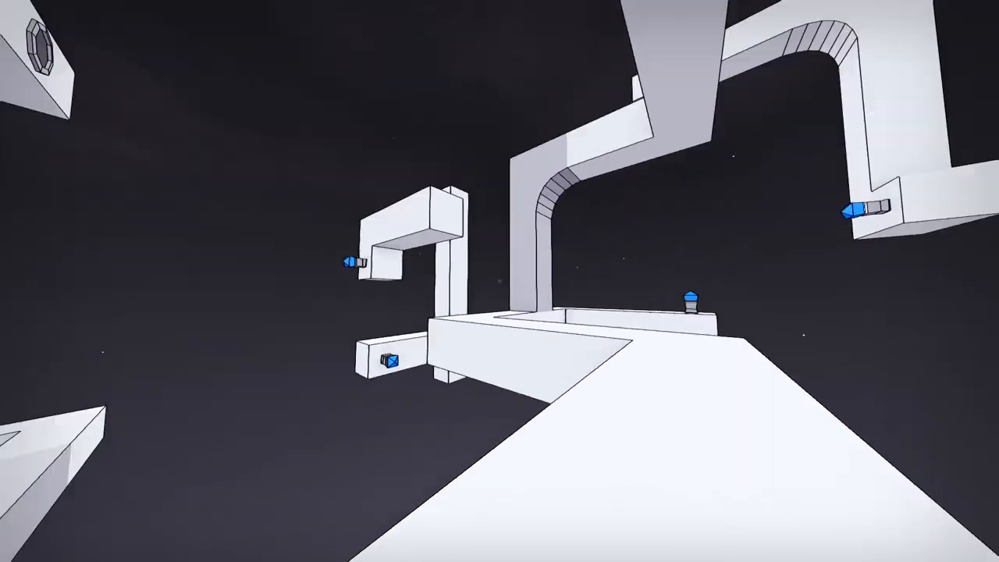
mouse_move(500, 280)
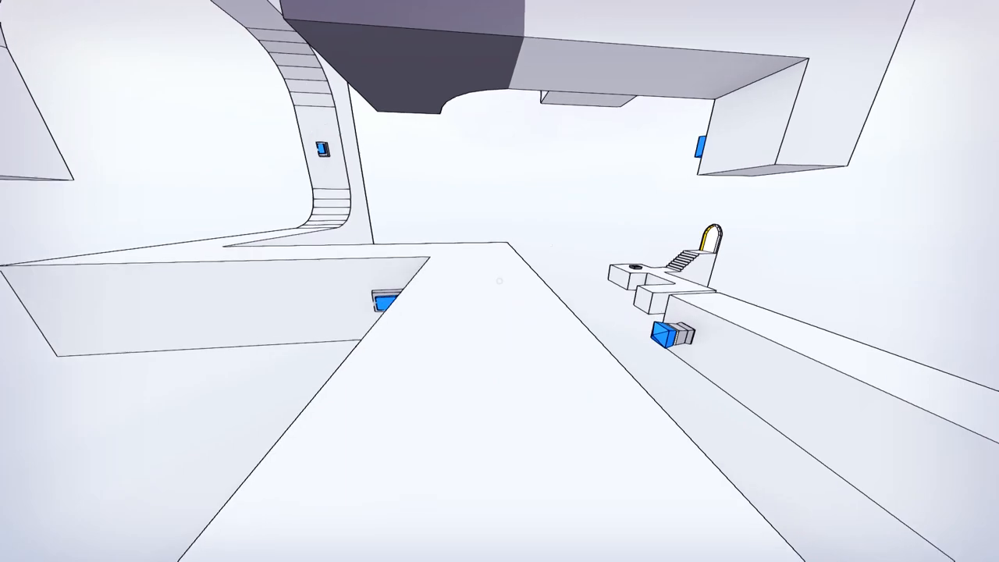
mouse_move(500, 281)
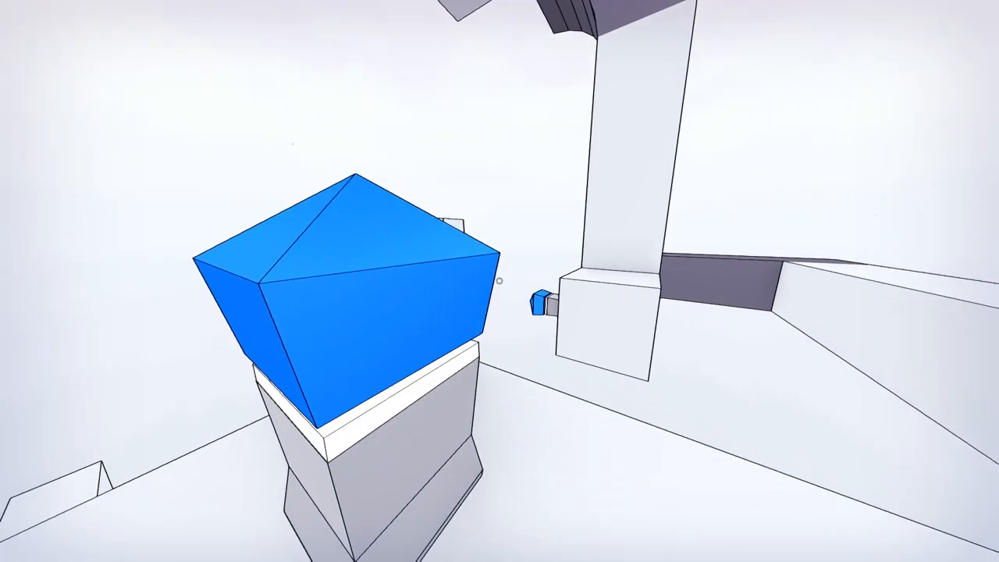
mouse_move(499, 281)
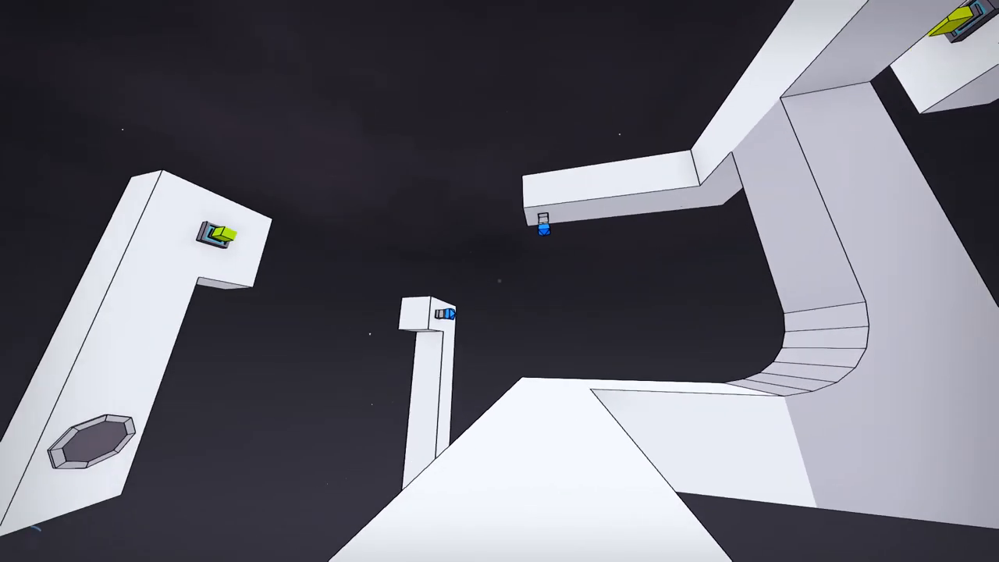
mouse_move(499, 281)
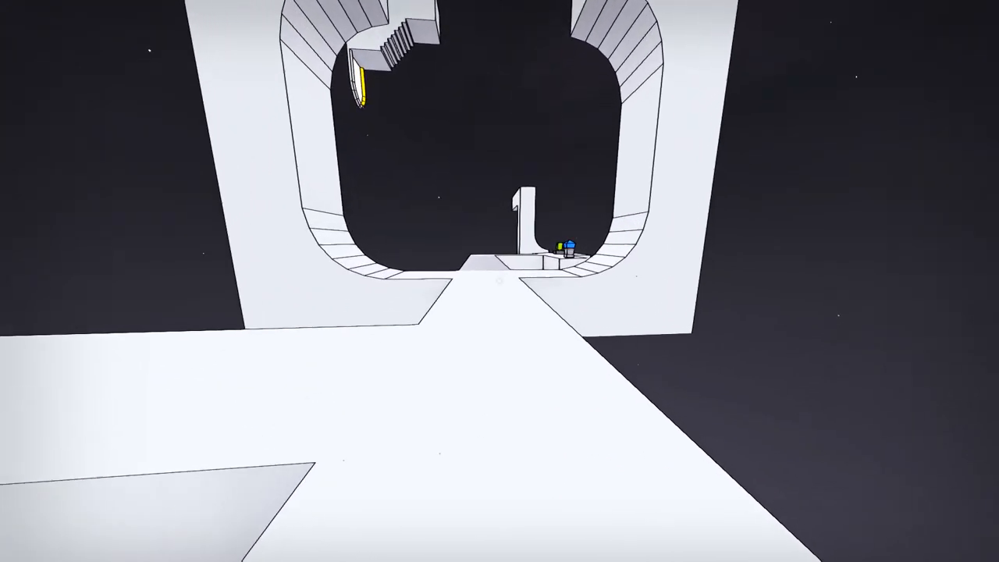
mouse_move(499, 281)
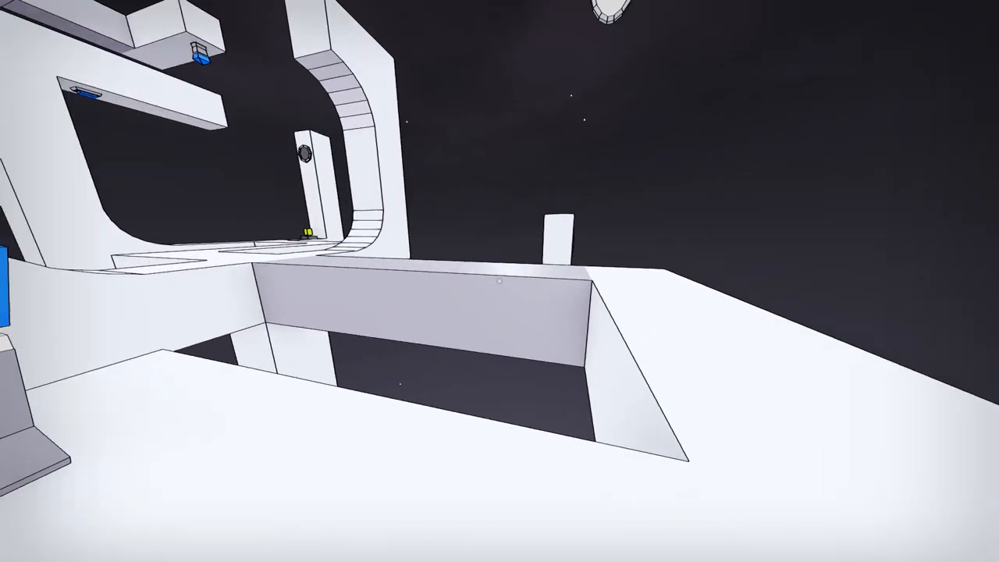
mouse_move(500, 281)
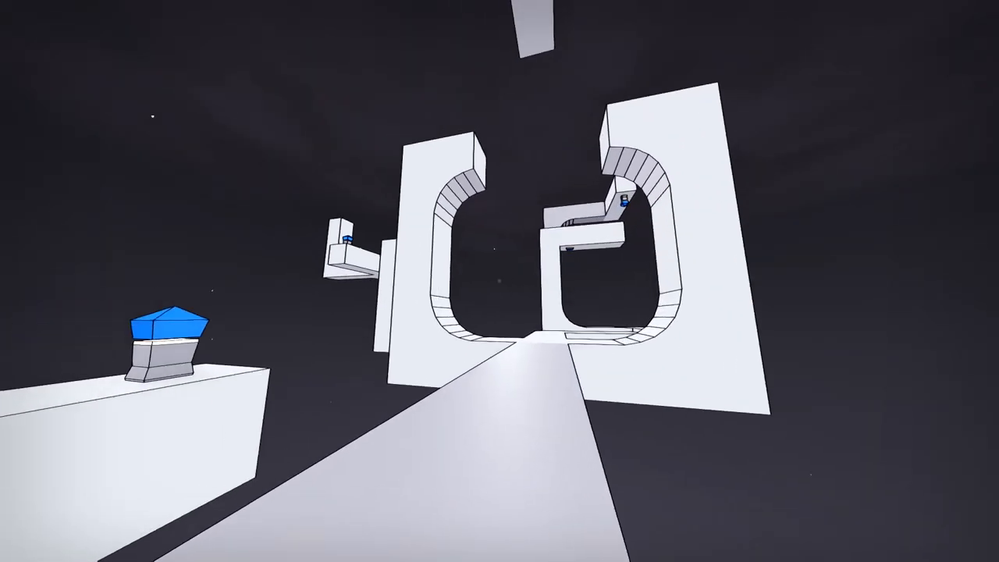
mouse_move(500, 281)
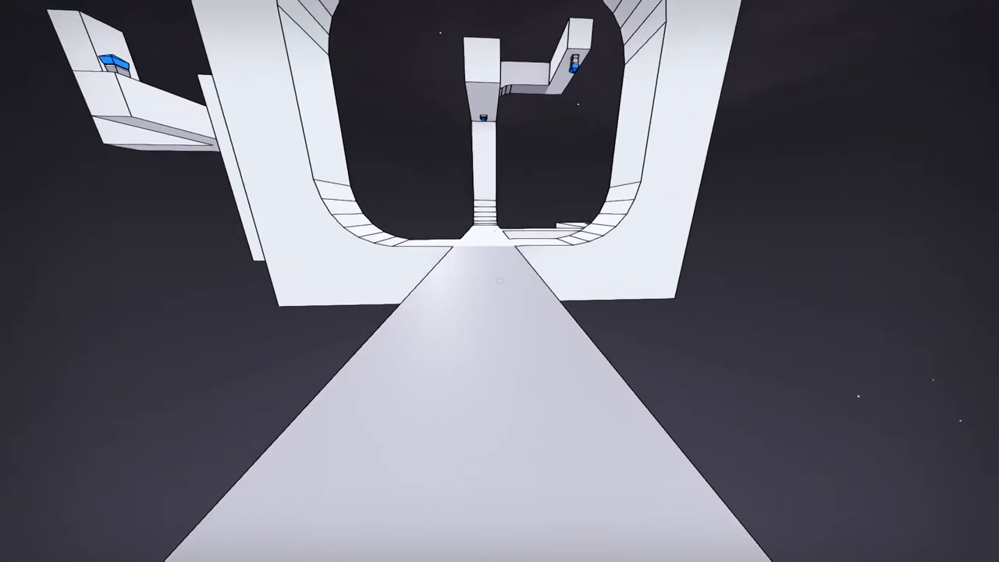
mouse_move(499, 281)
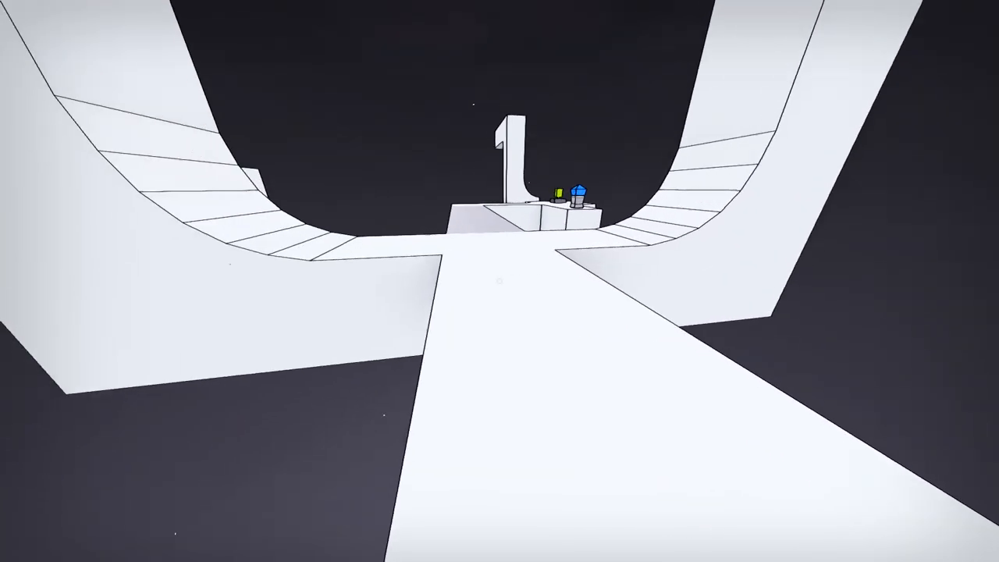
mouse_move(499, 281)
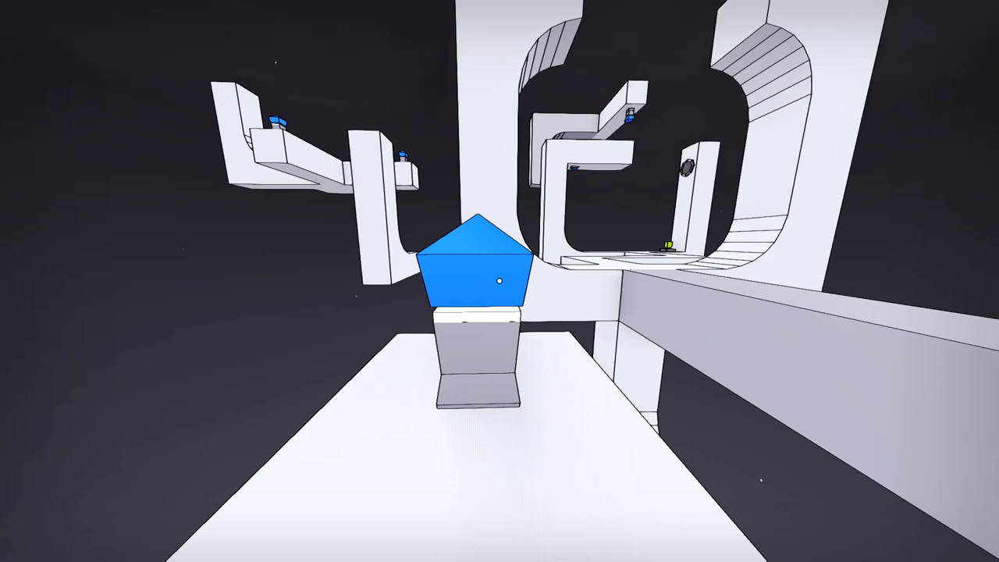
mouse_move(499, 281)
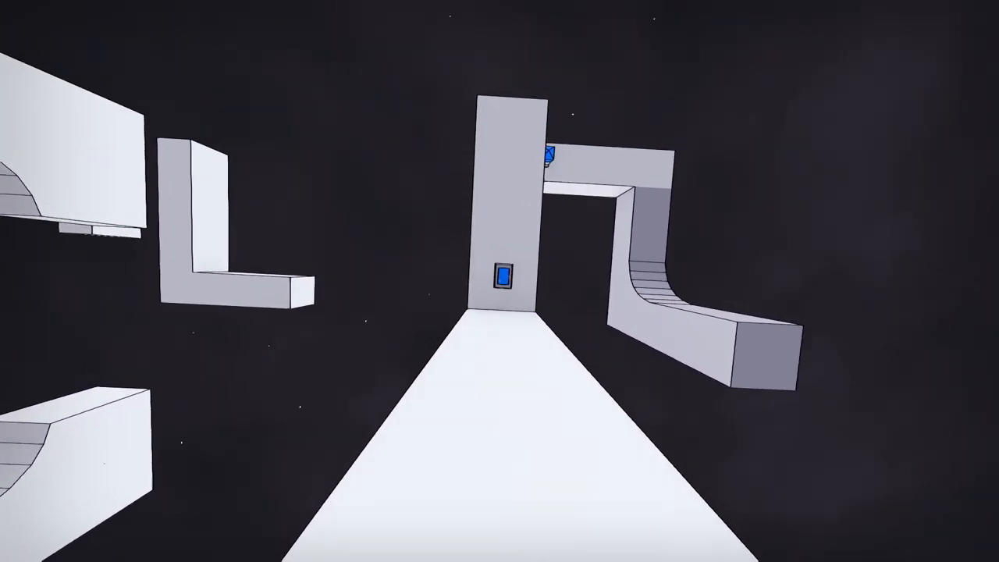
mouse_move(499, 281)
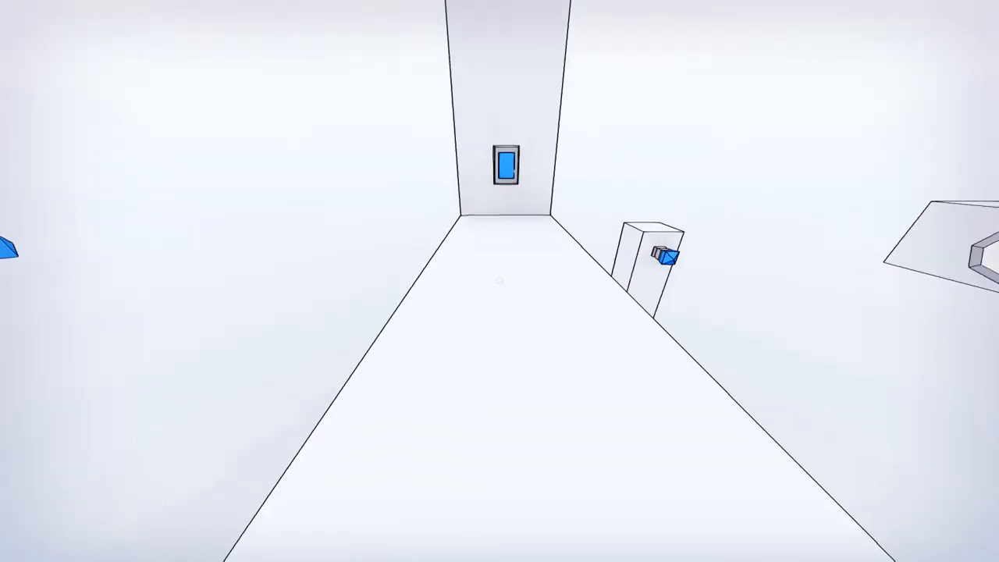
mouse_move(500, 281)
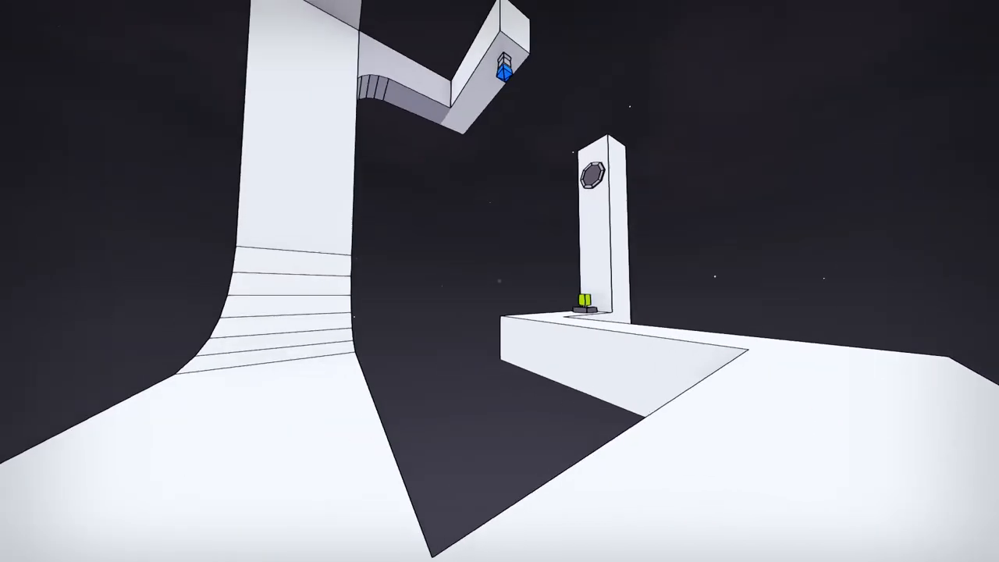
mouse_move(499, 281)
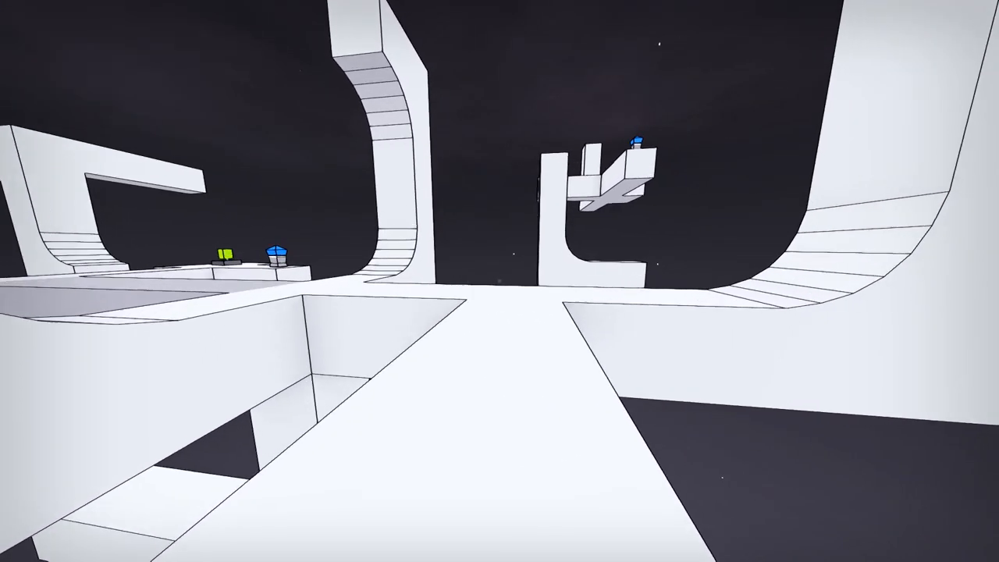
mouse_move(499, 281)
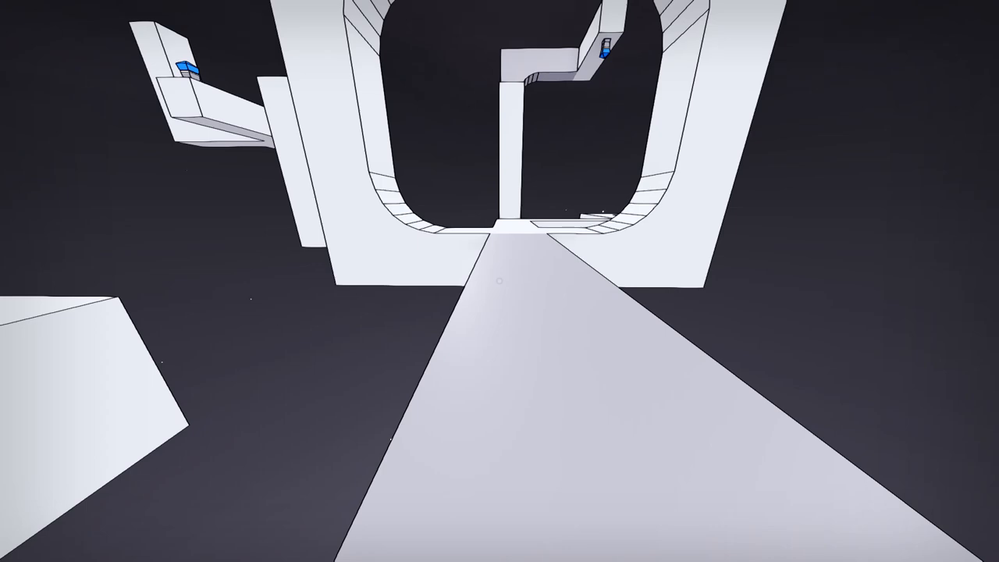
mouse_move(499, 281)
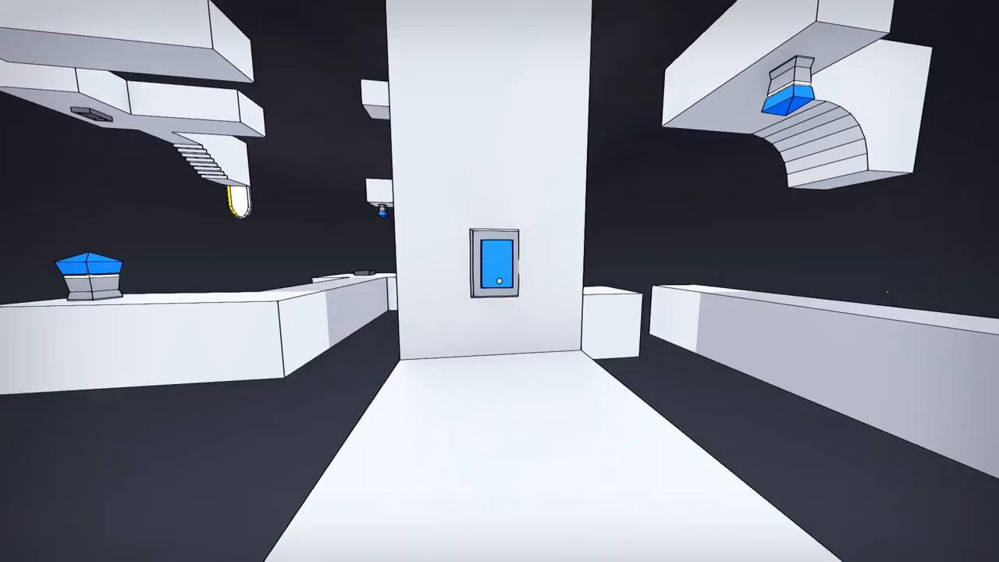
mouse_move(499, 281)
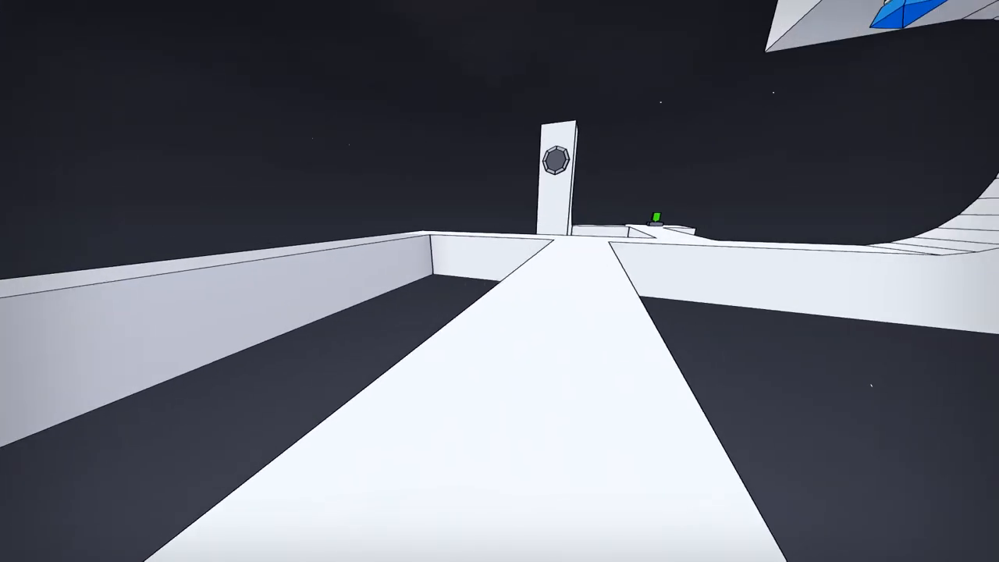
mouse_move(499, 281)
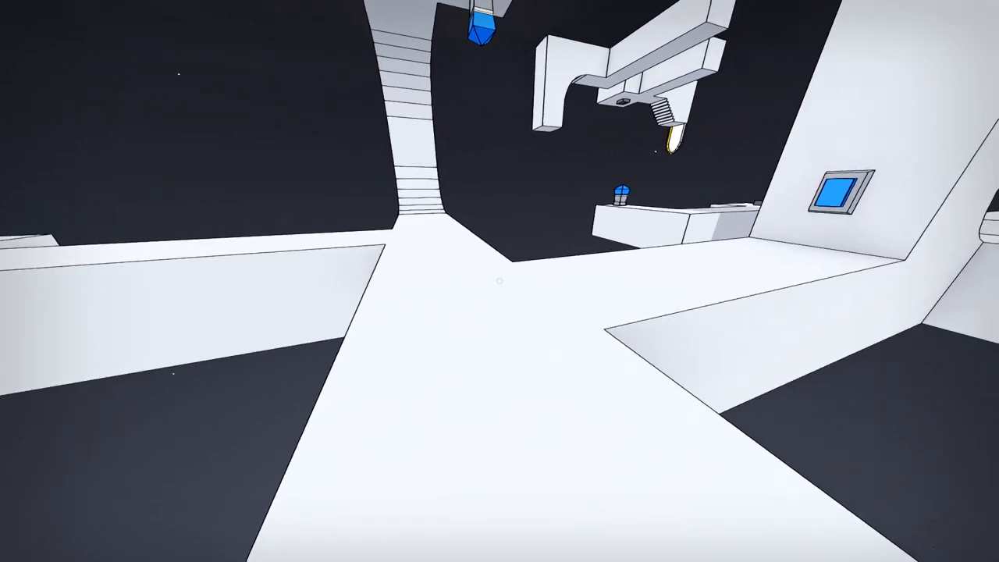
mouse_move(499, 281)
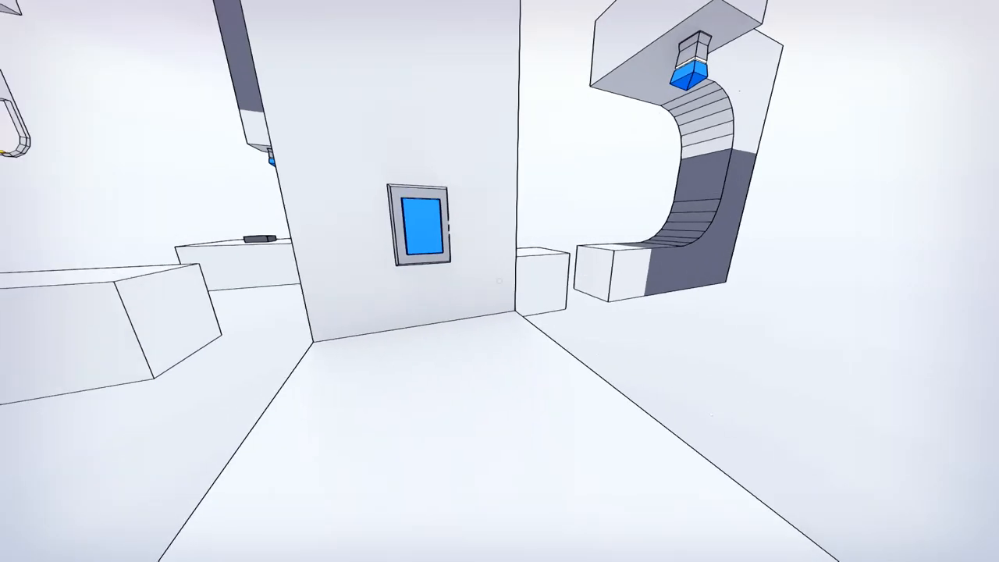
mouse_move(499, 281)
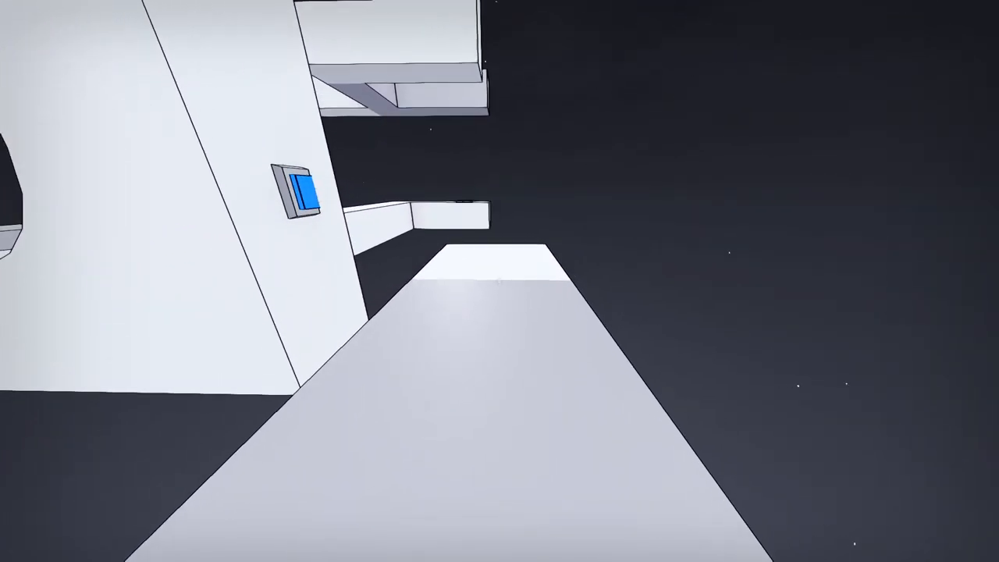
mouse_move(499, 281)
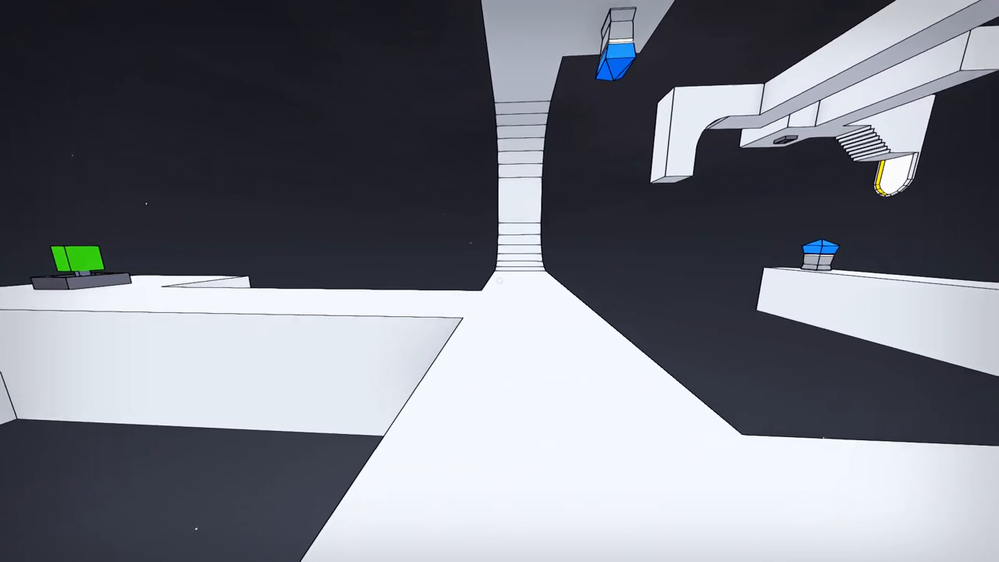
mouse_move(499, 280)
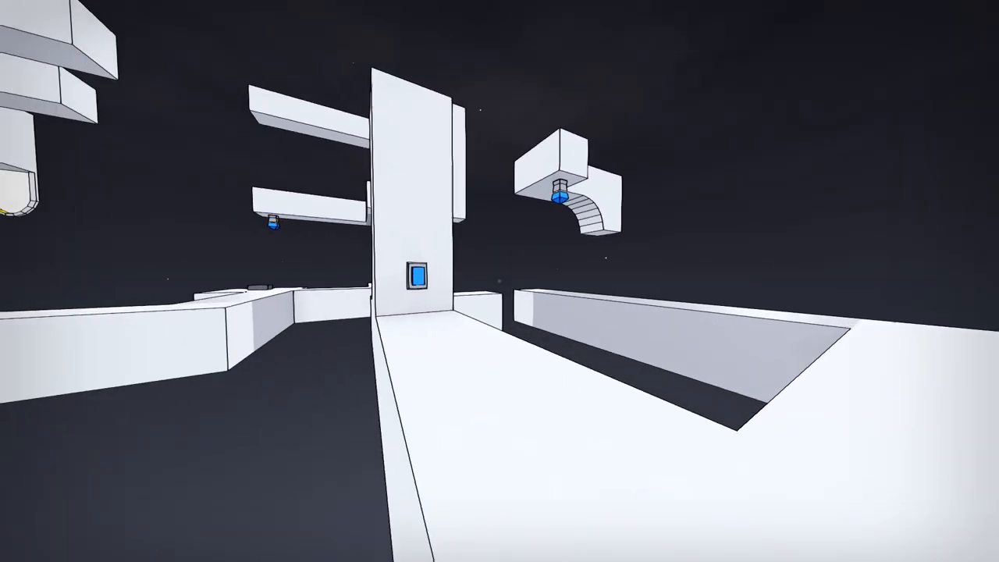
mouse_move(499, 281)
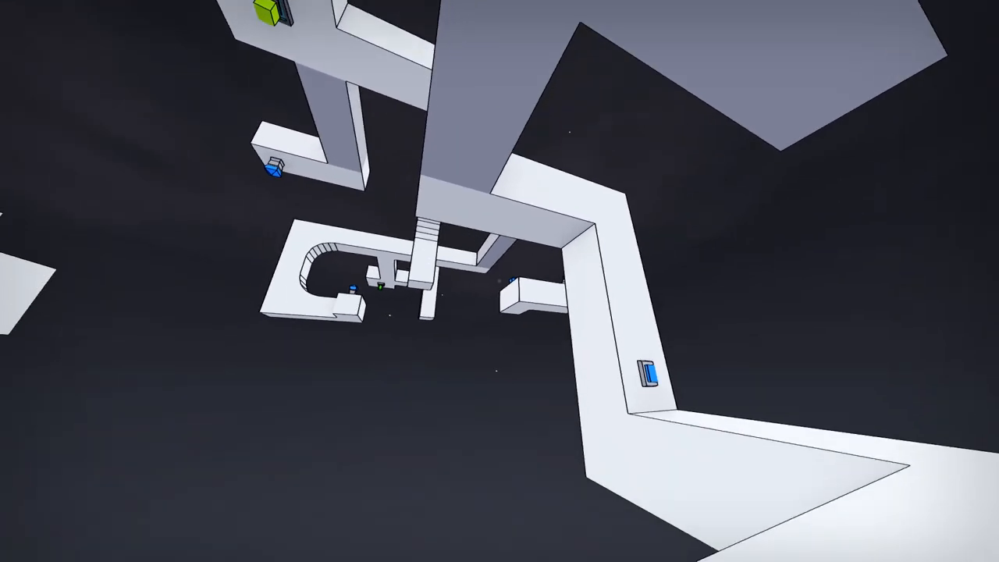
mouse_move(499, 281)
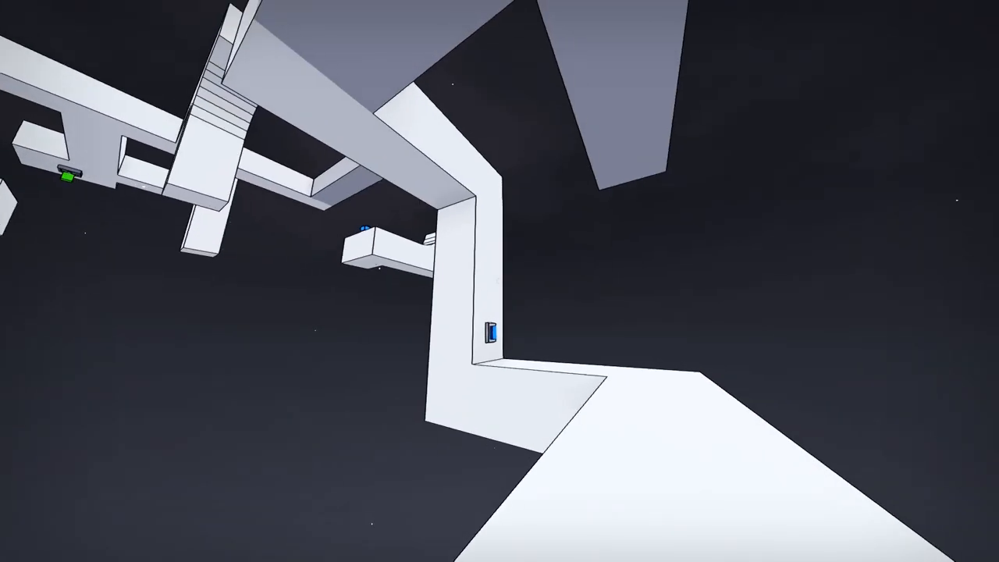
mouse_move(499, 280)
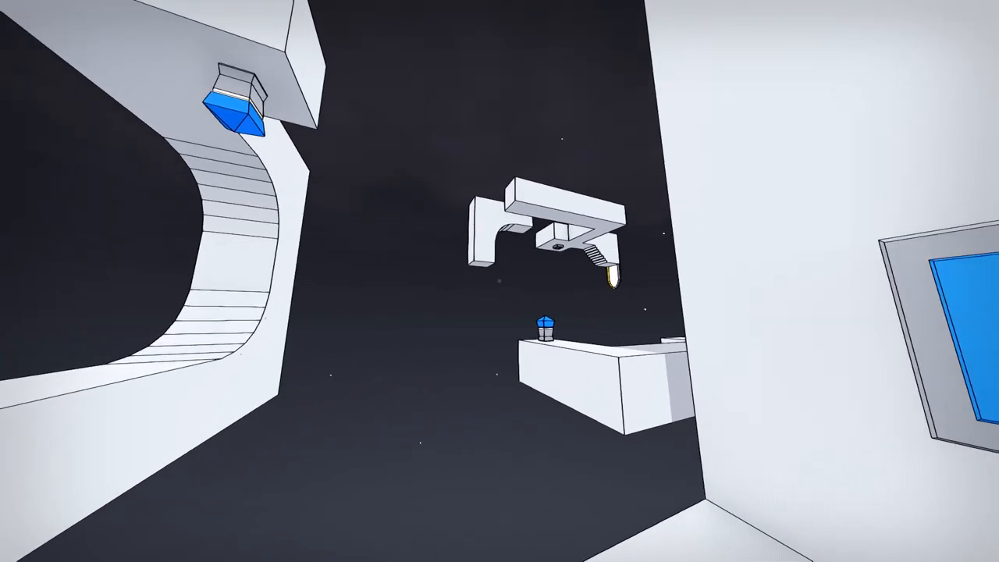
mouse_move(499, 281)
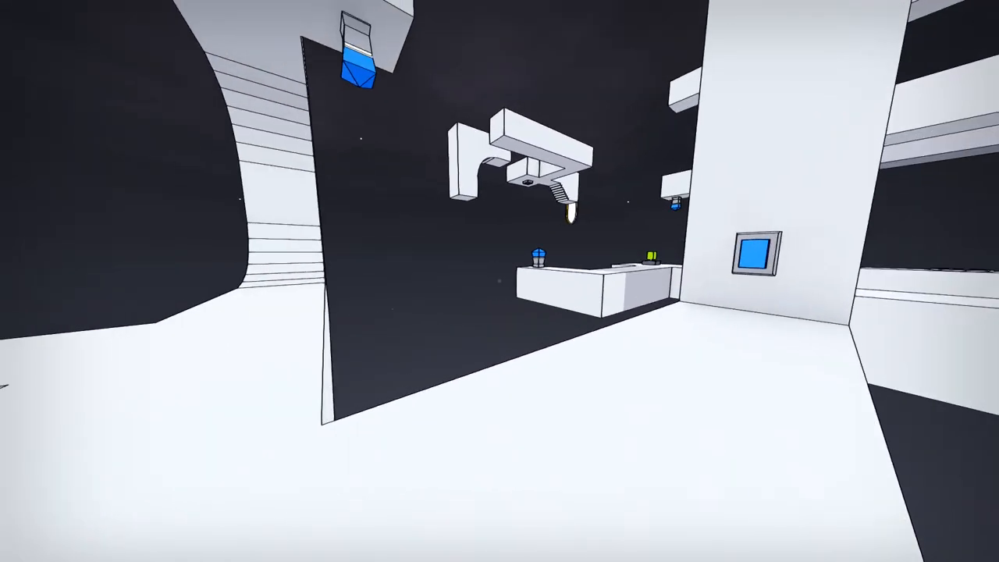
mouse_move(500, 281)
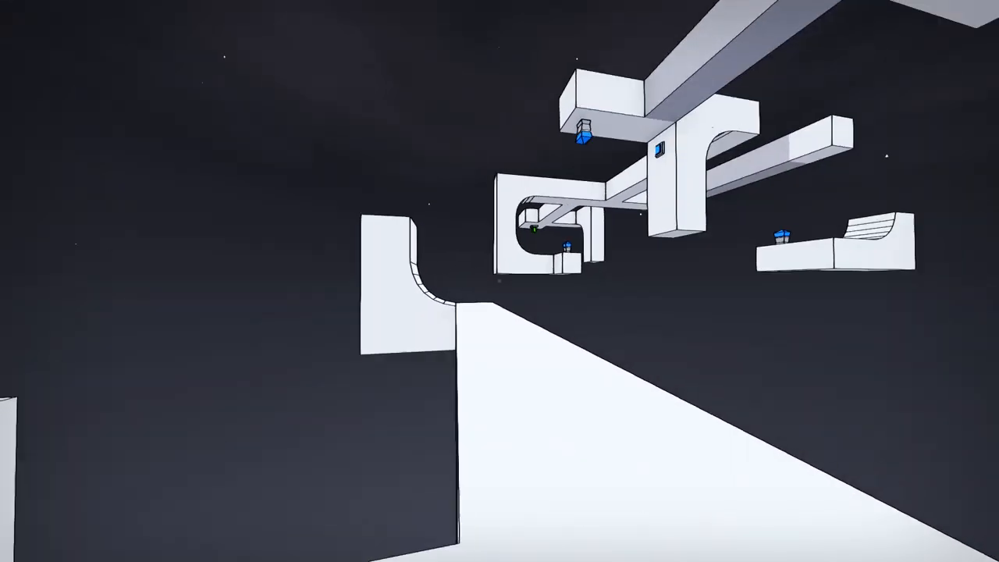
mouse_move(500, 280)
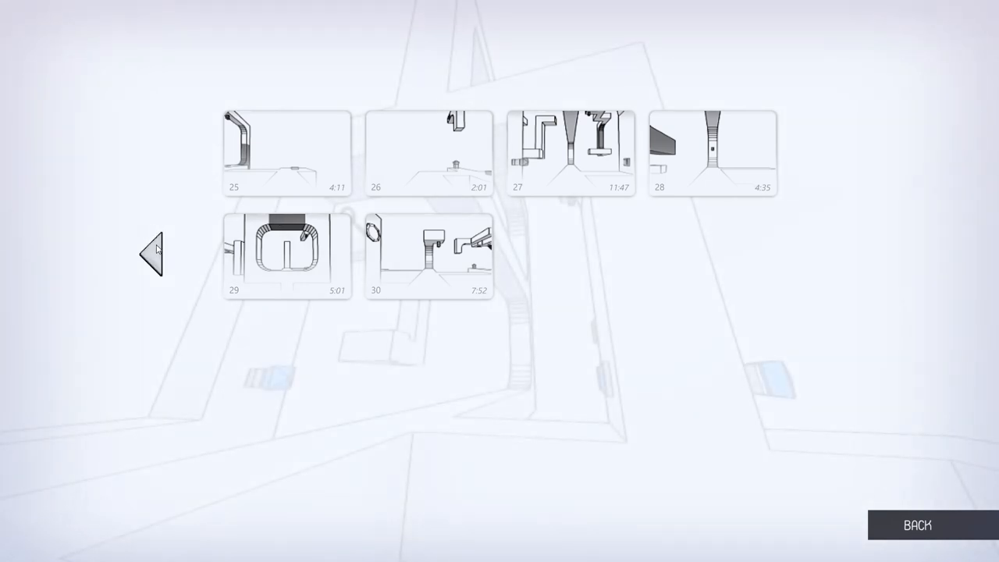
- Page through the level-select grids to review completion times for levels 1–30
left_click(154, 251)
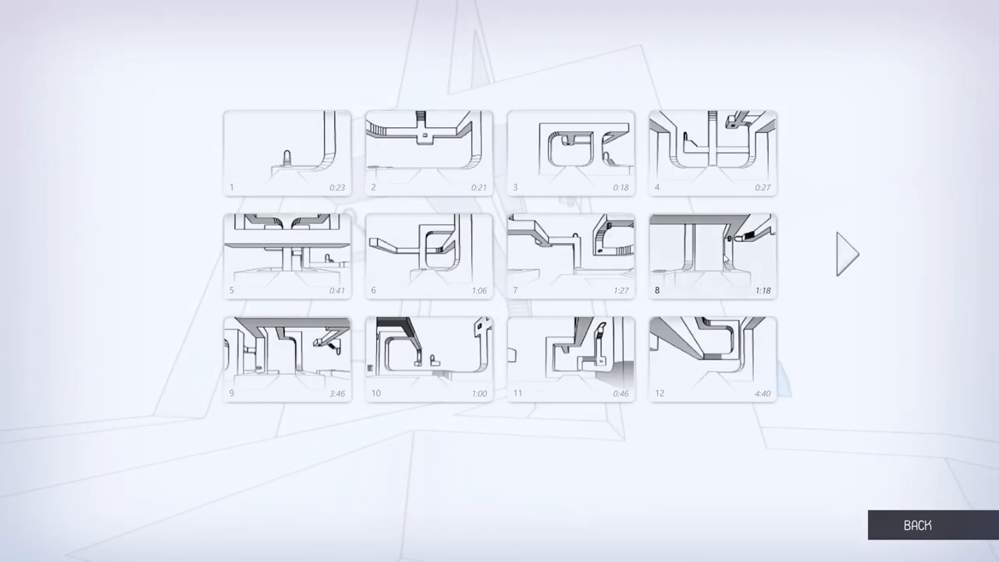
left_click(844, 252)
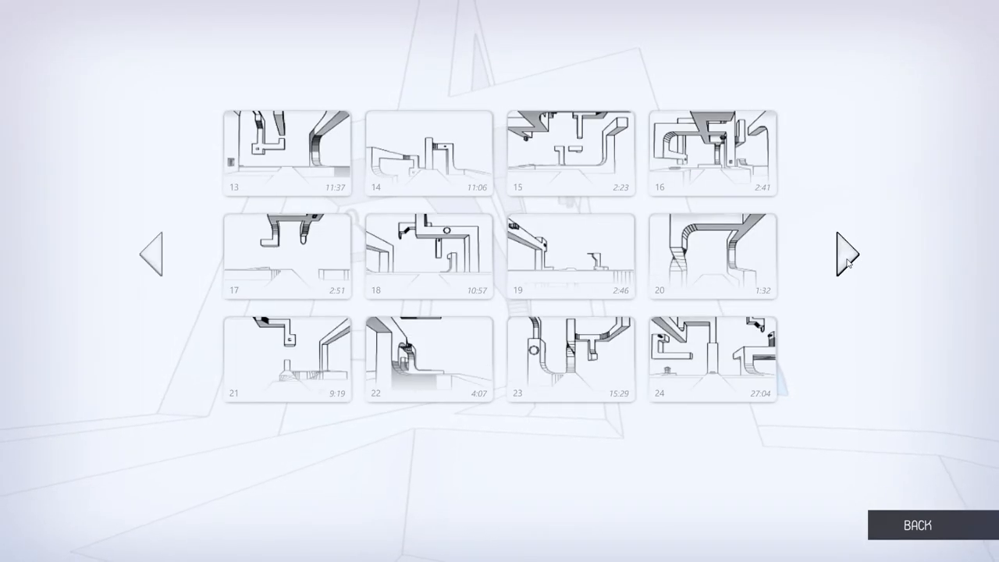
left_click(843, 256)
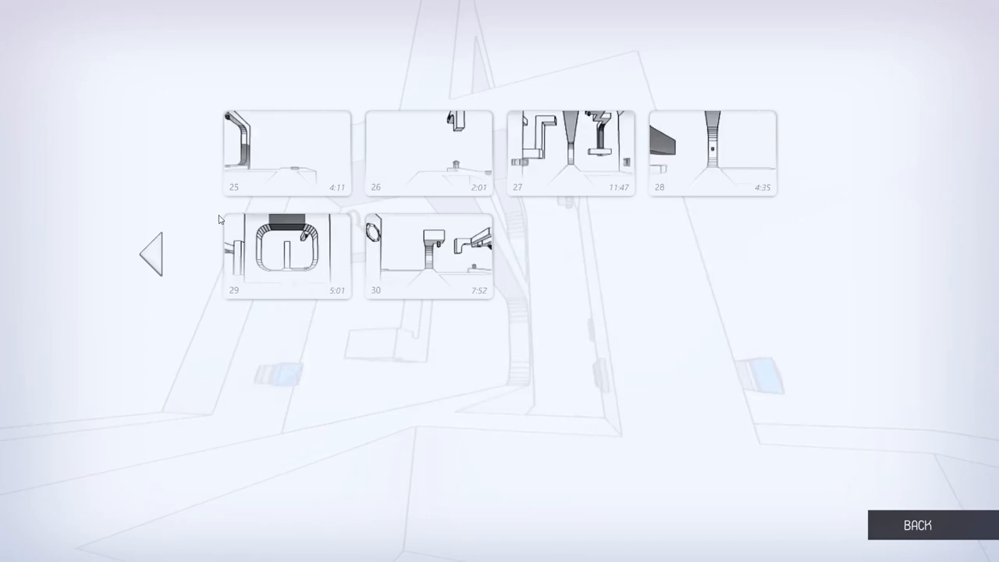
left_click(152, 258)
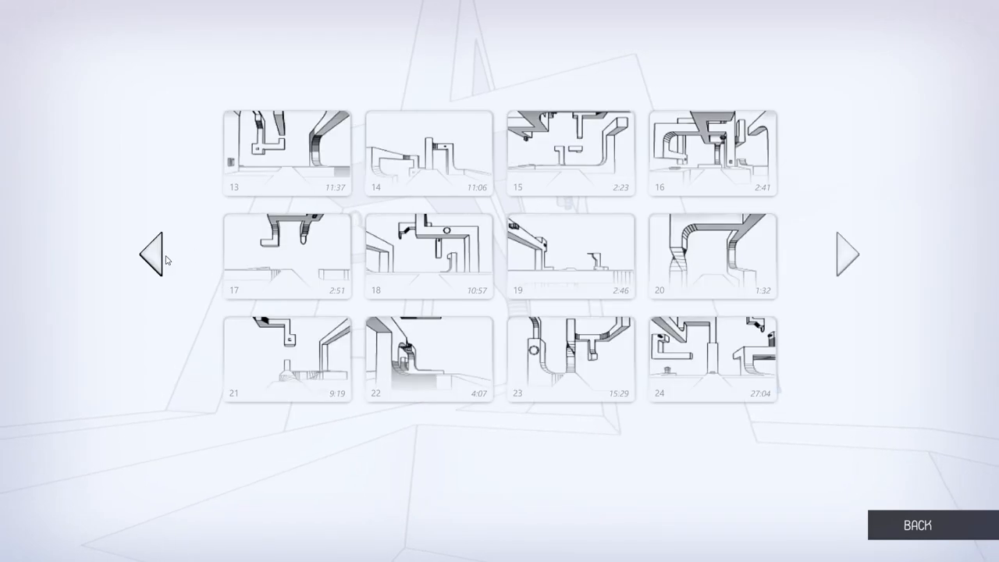
left_click(154, 254)
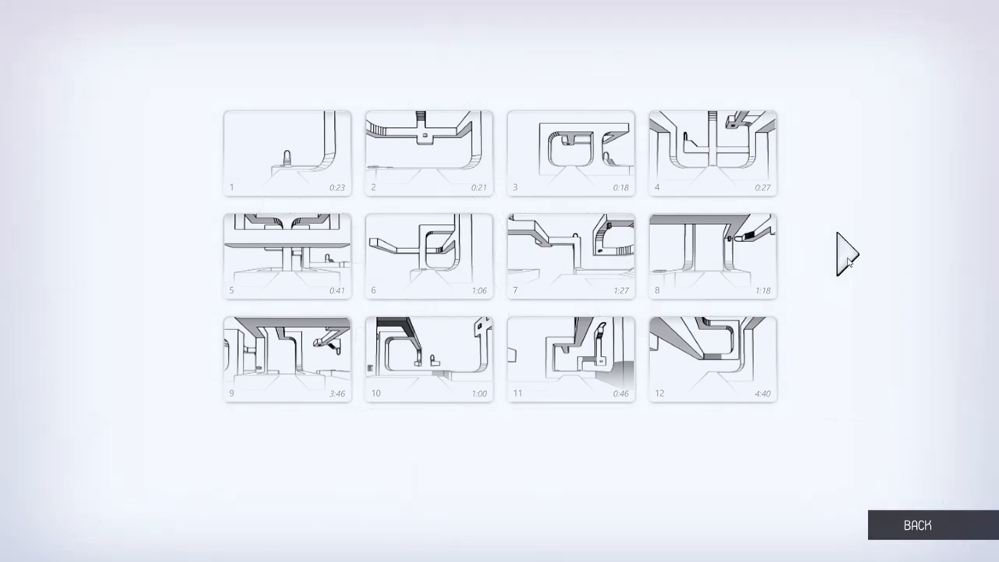
- Leave level select and return to the Disoriented main menu
left_click(917, 524)
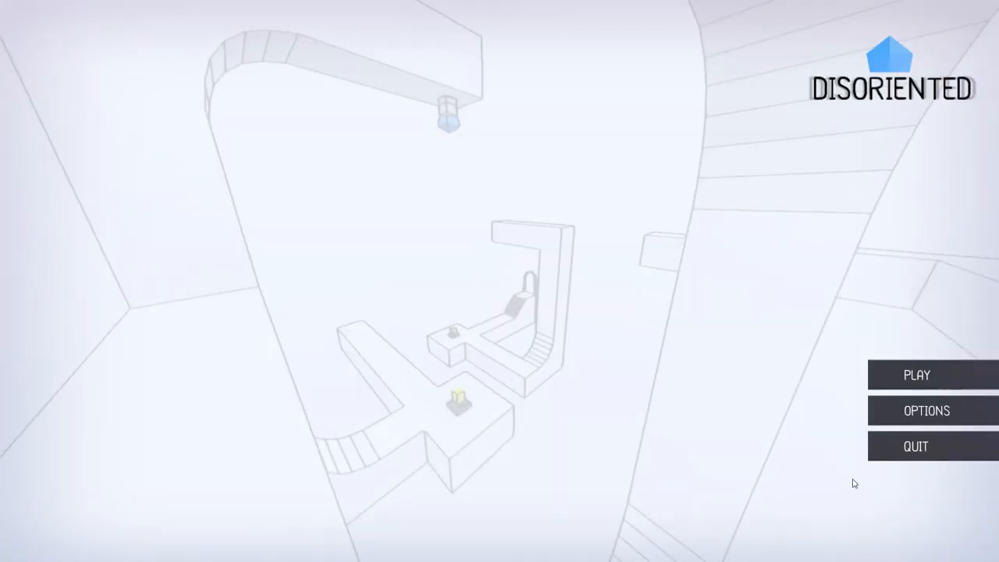